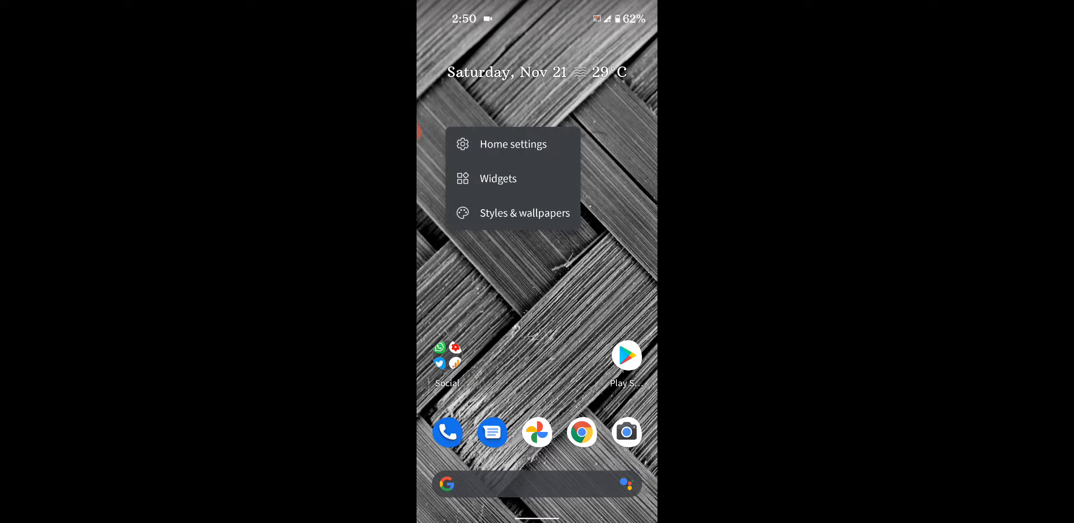
Step: Open Styles & wallpapers from the home screen to preview the Custom 2 style
click(524, 213)
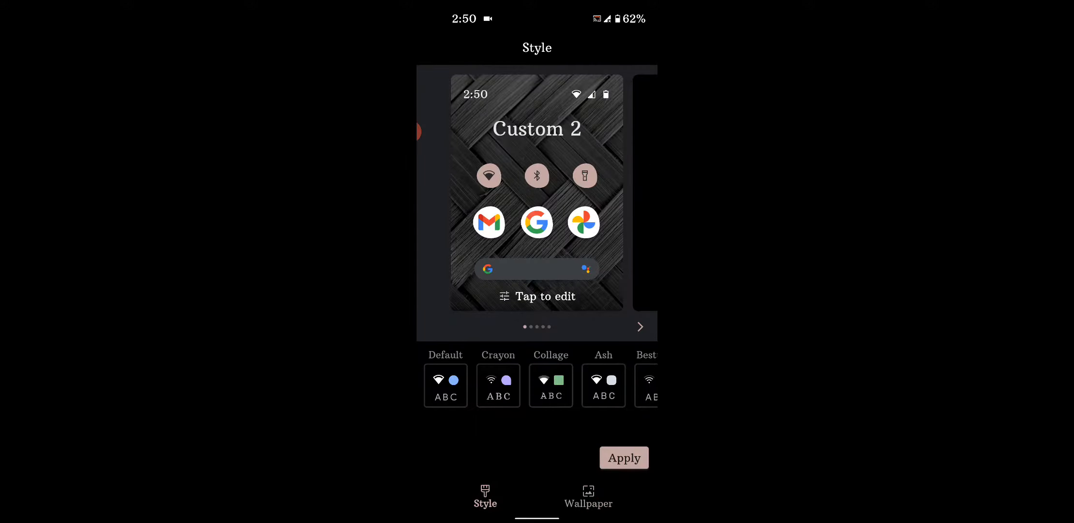
Step: Edit the Custom 2 style and skip past the font page to icon shapes
click(537, 296)
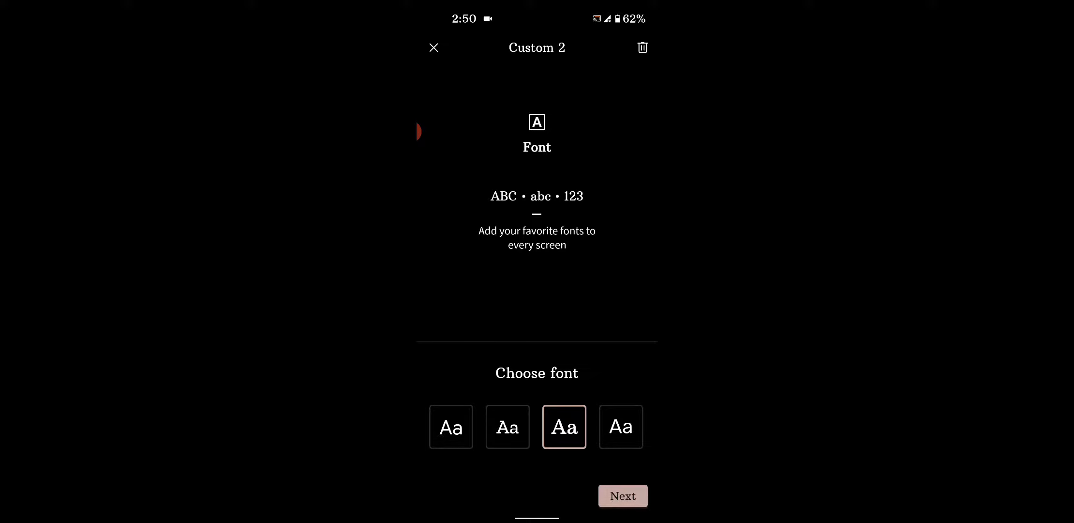
click(621, 495)
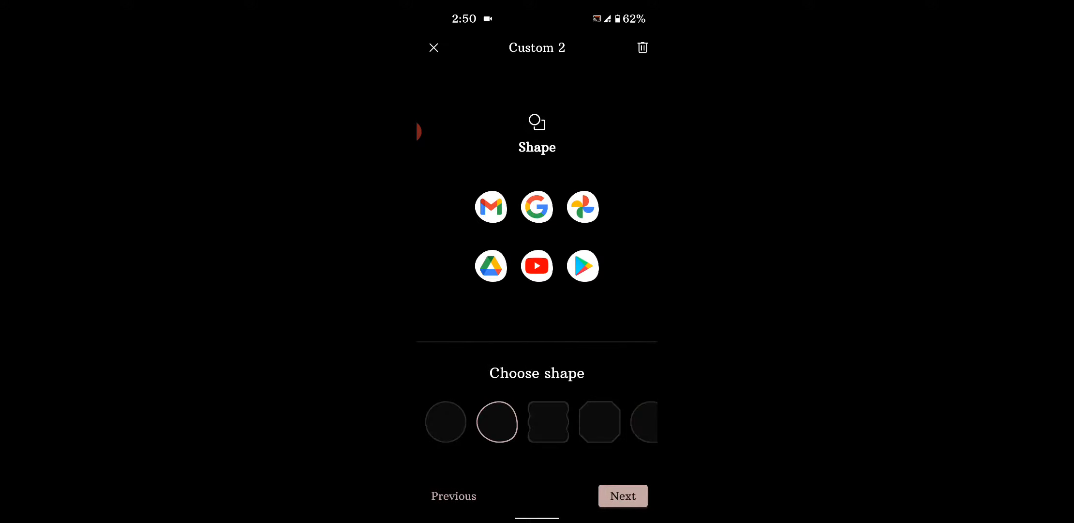
Step: Try circle, wavy and teardrop icon shapes, then settle on the octagon shape
click(446, 422)
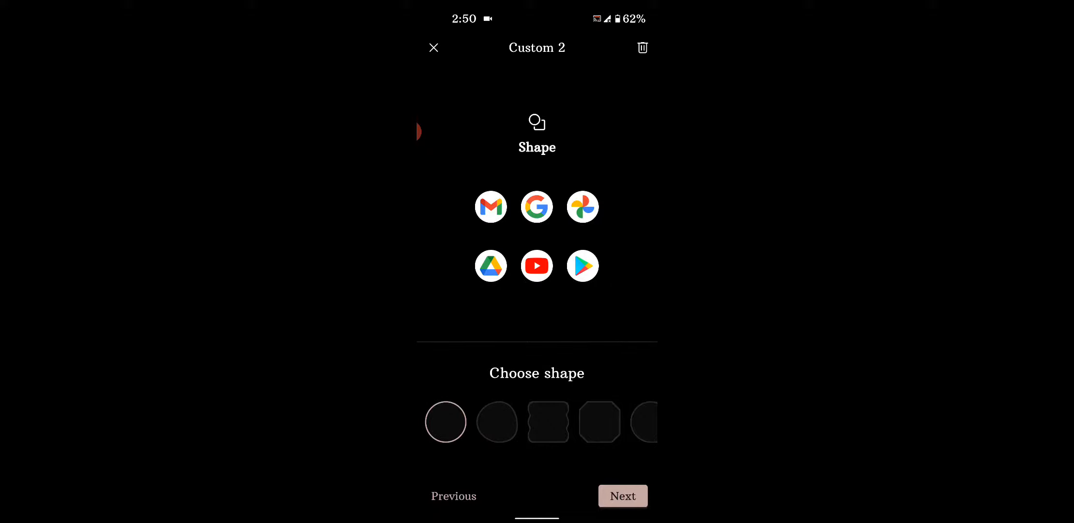
click(548, 422)
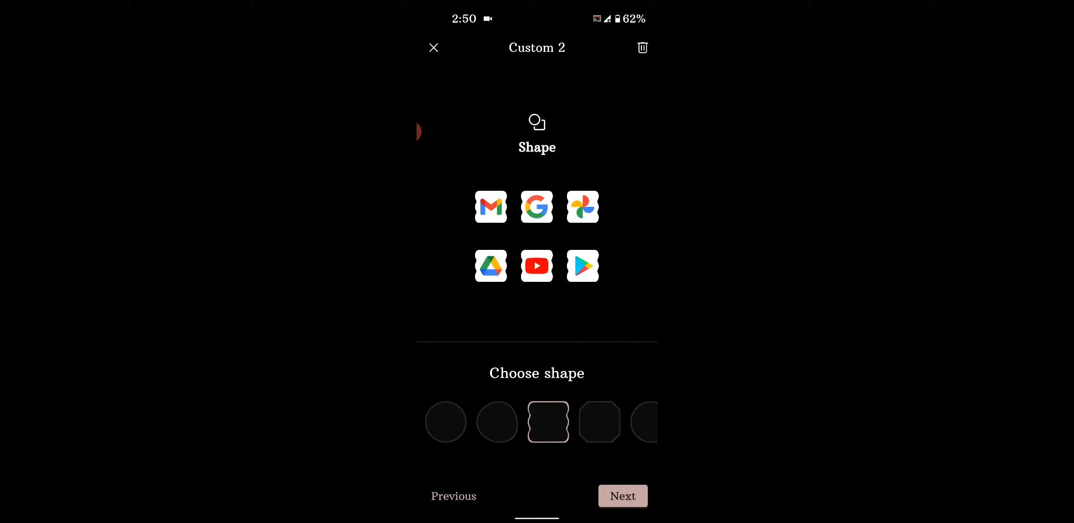
click(591, 422)
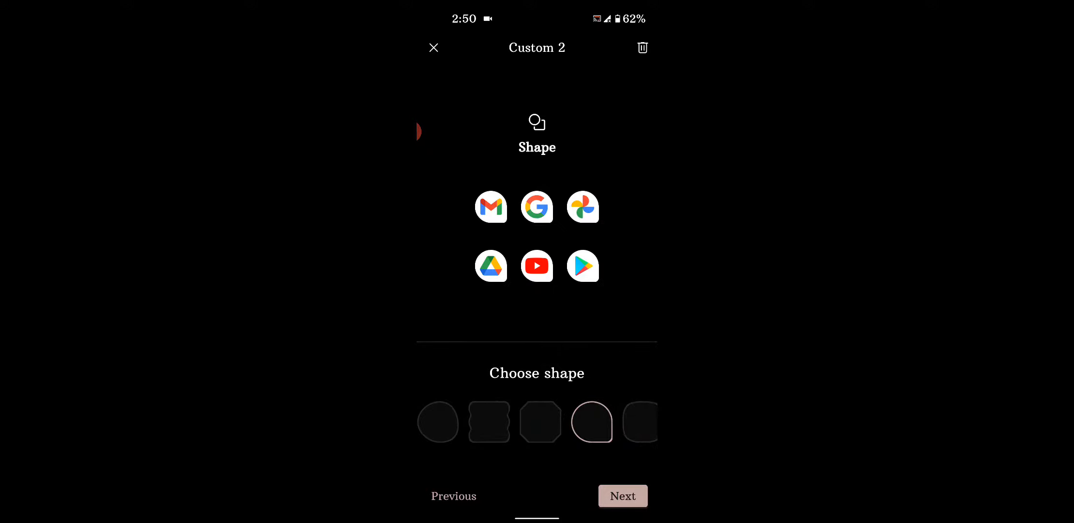
scroll(left, 3)
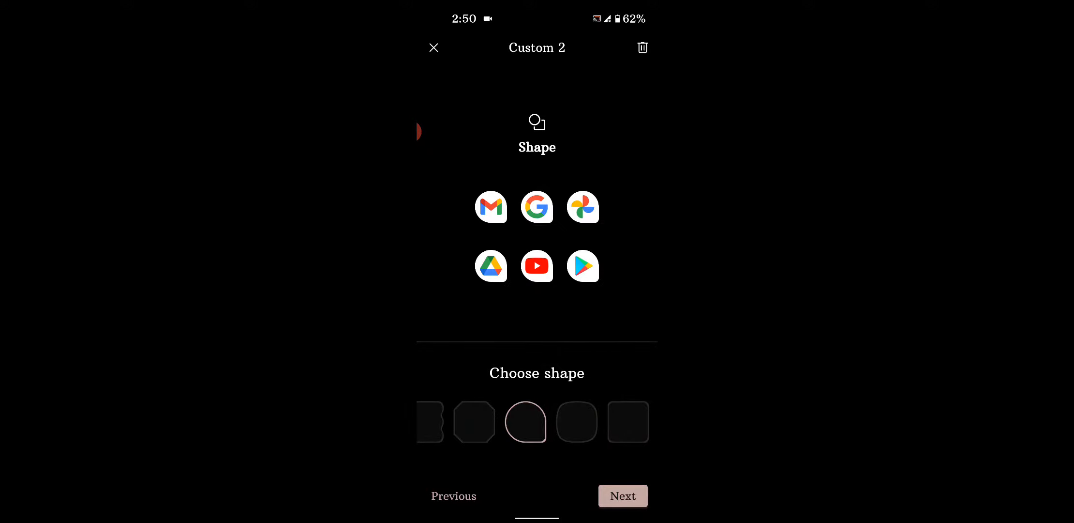
click(549, 422)
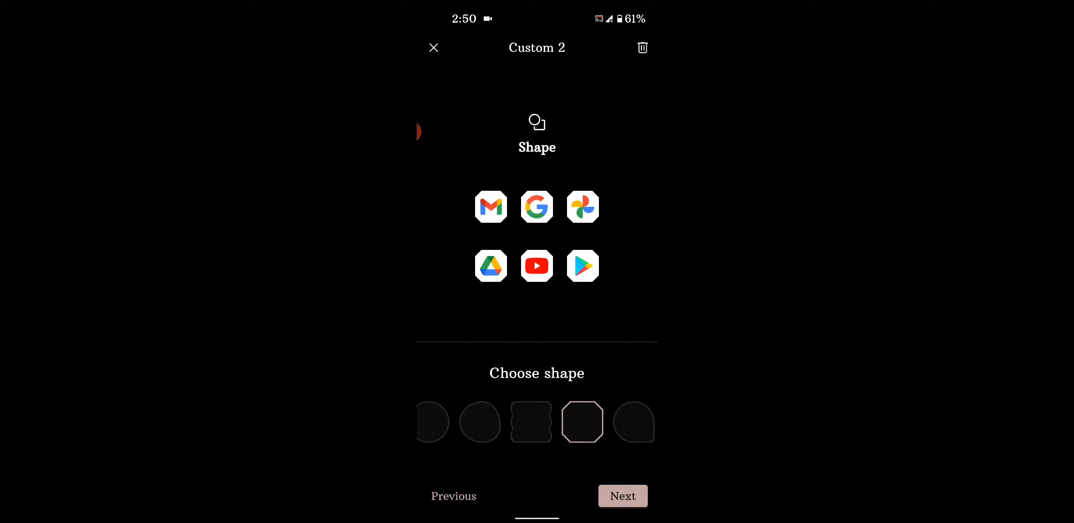
Step: Apply the Custom 2 style with octagon-shaped icons
click(623, 495)
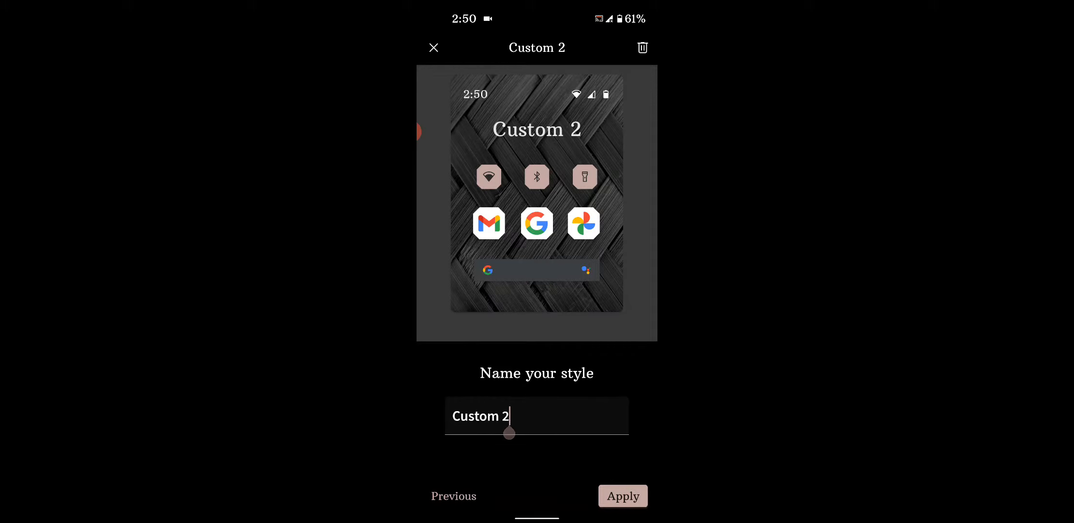
click(536, 415)
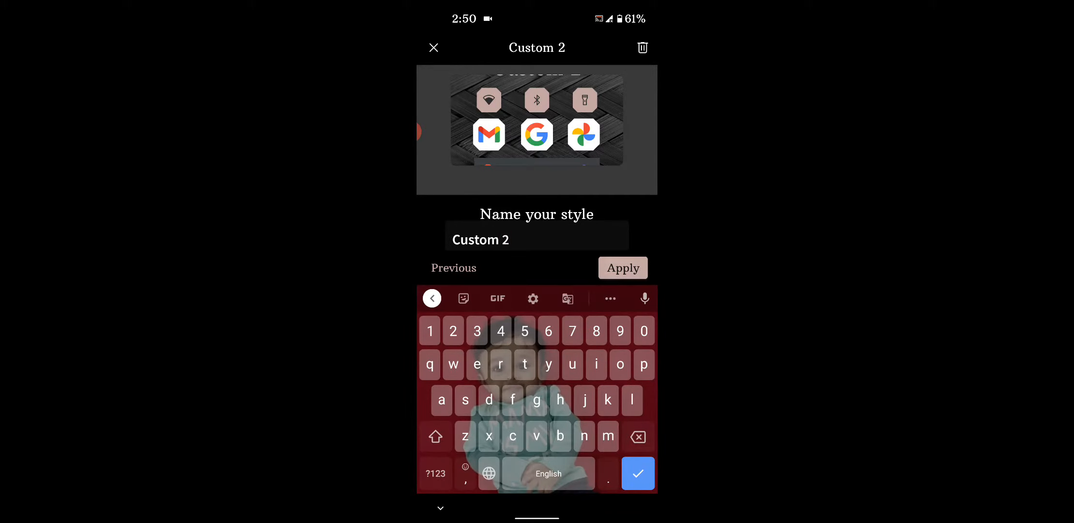
click(621, 268)
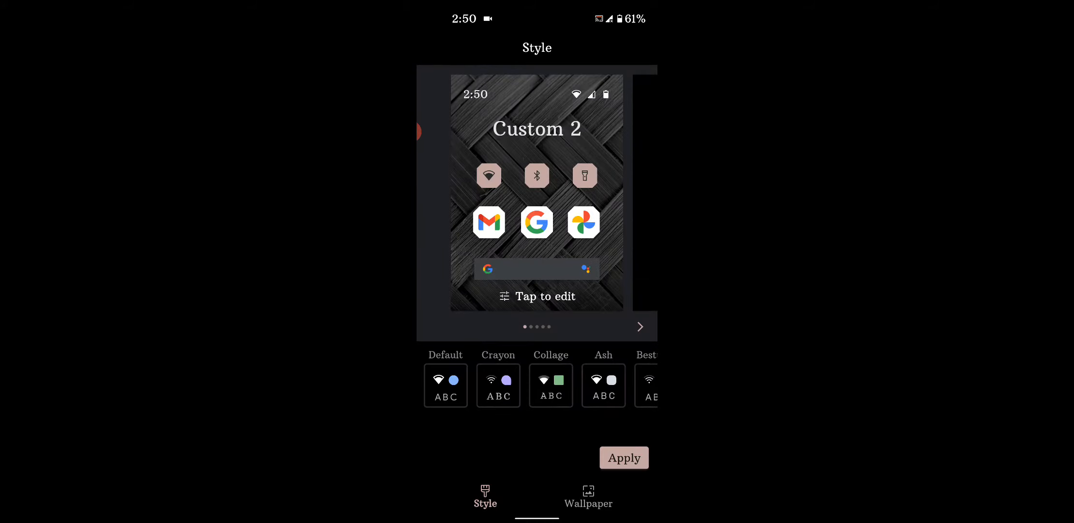
Step: Re-edit Custom 2, switch icons to the wavy squircle shape, and apply it
click(537, 296)
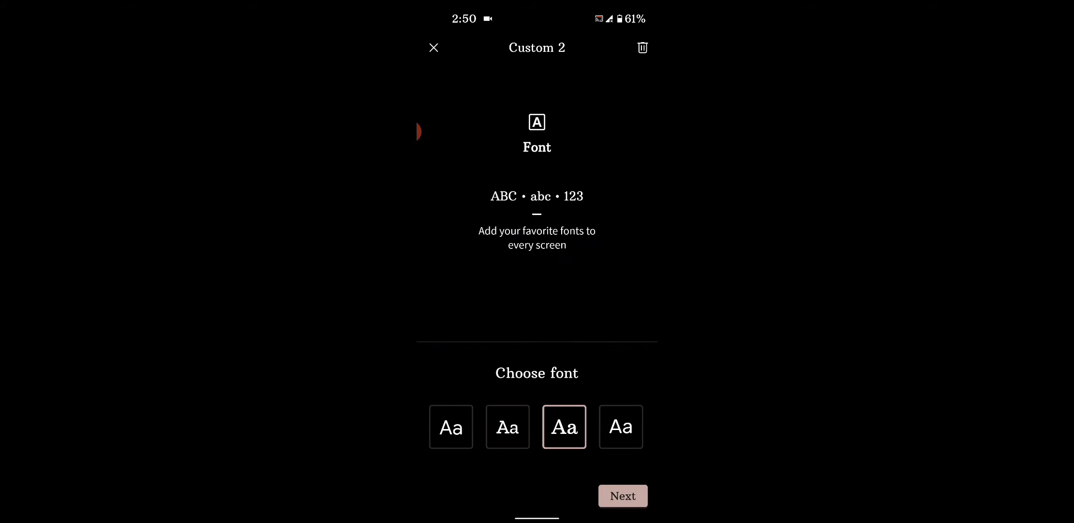
click(623, 495)
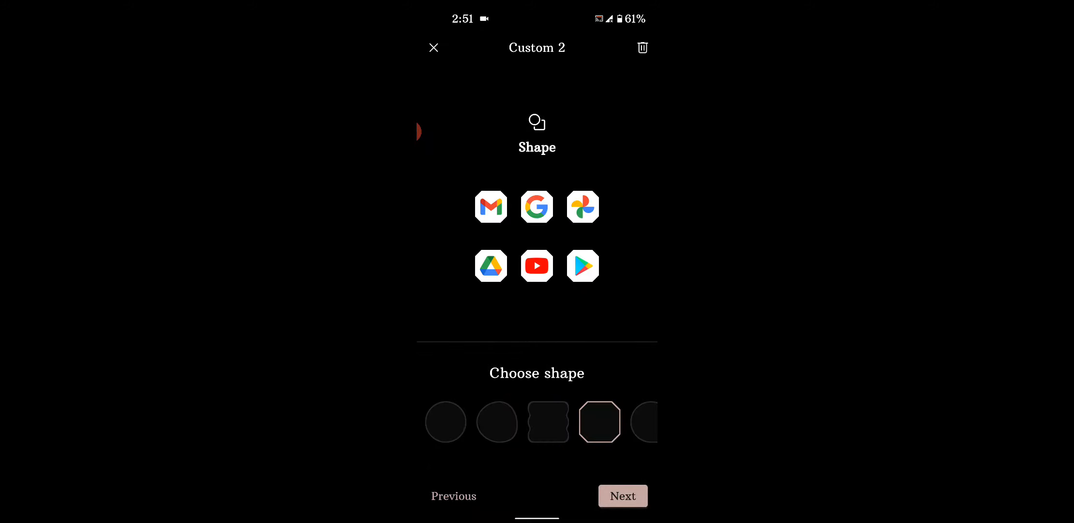
click(548, 421)
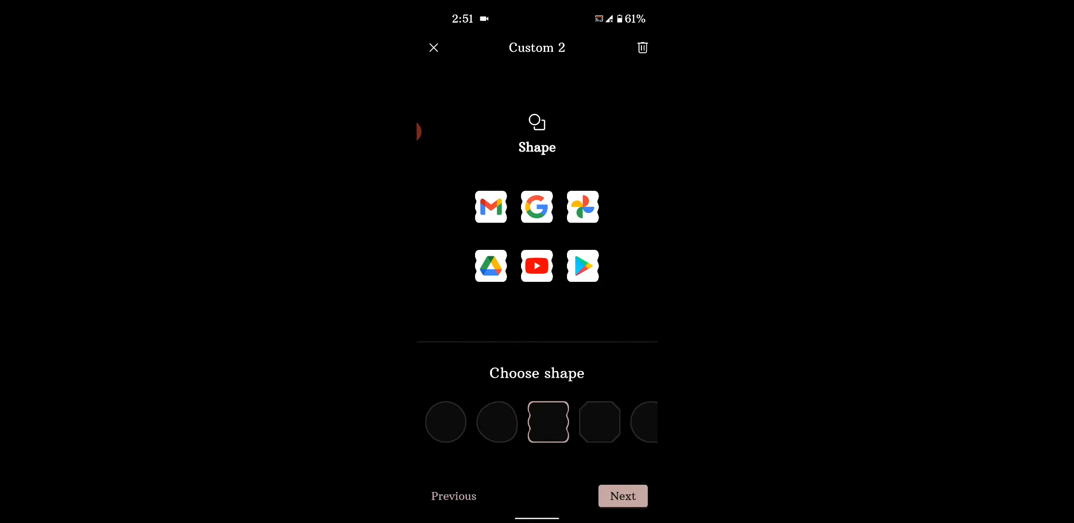
click(623, 495)
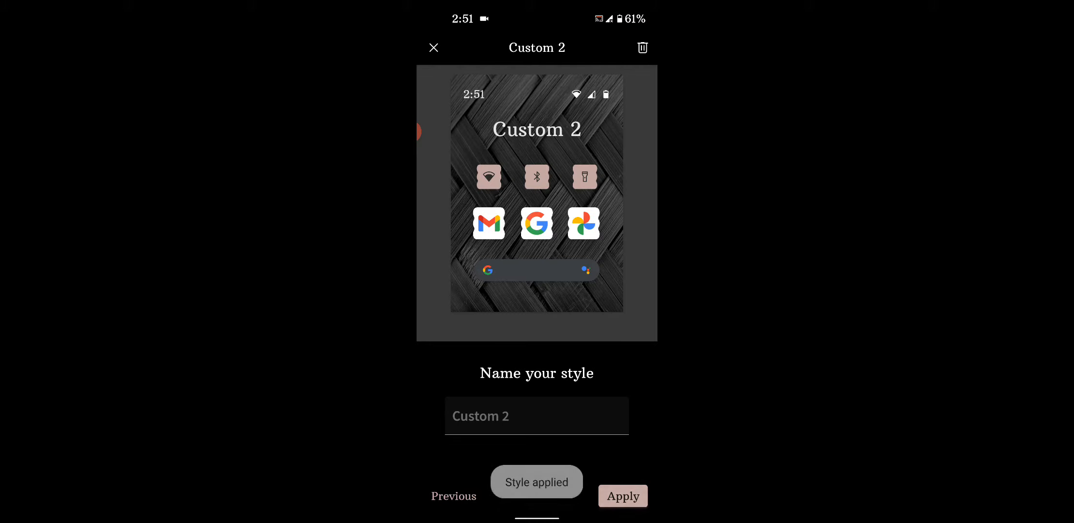